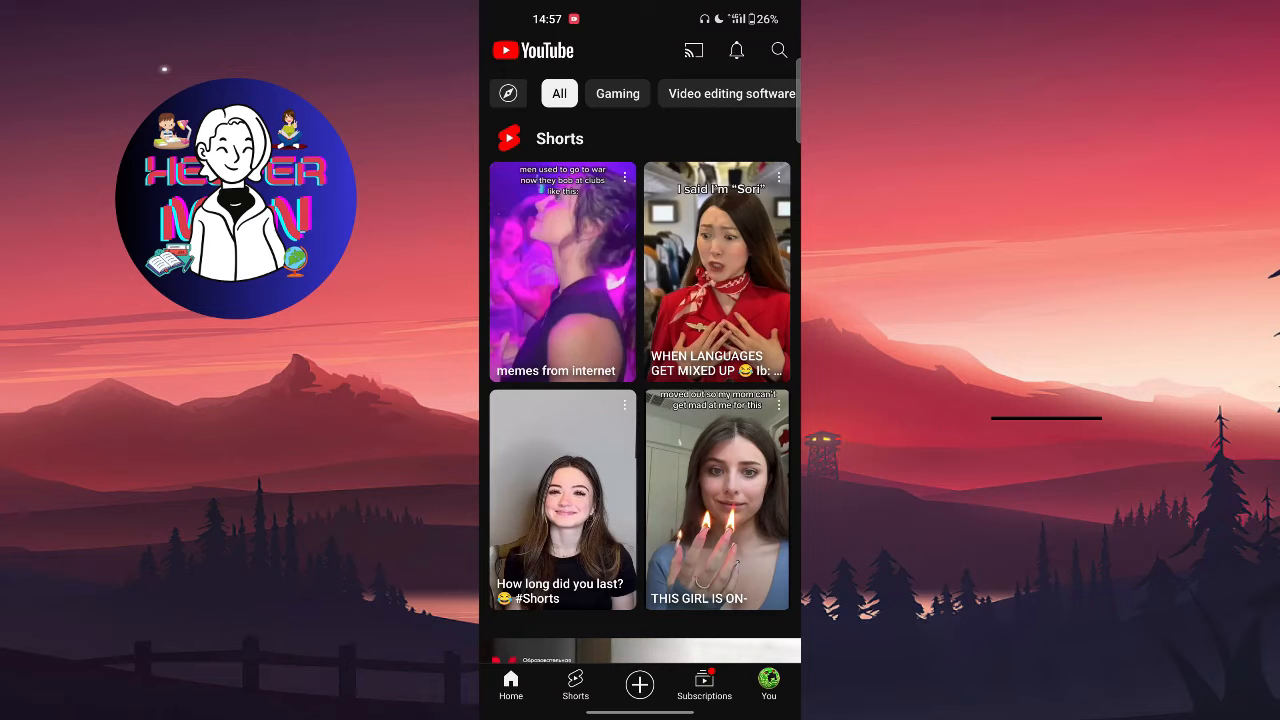
Start a new Short from the + create menu.
click(639, 684)
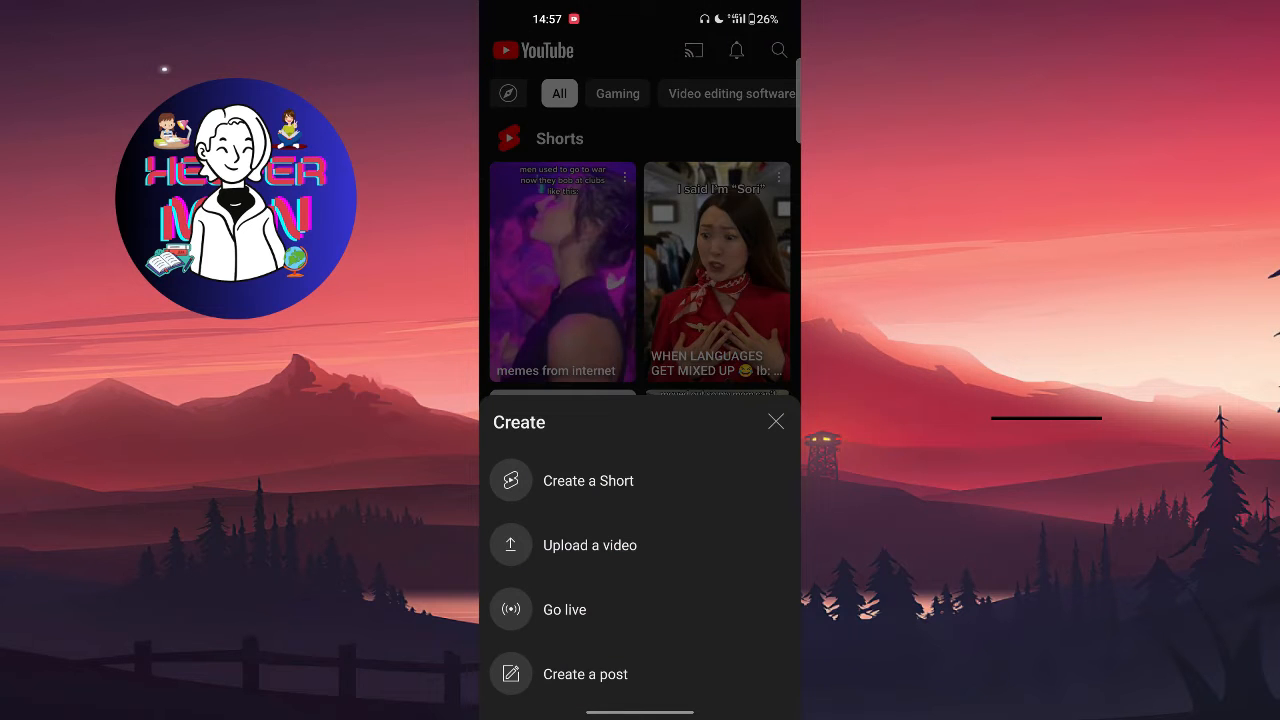
click(588, 481)
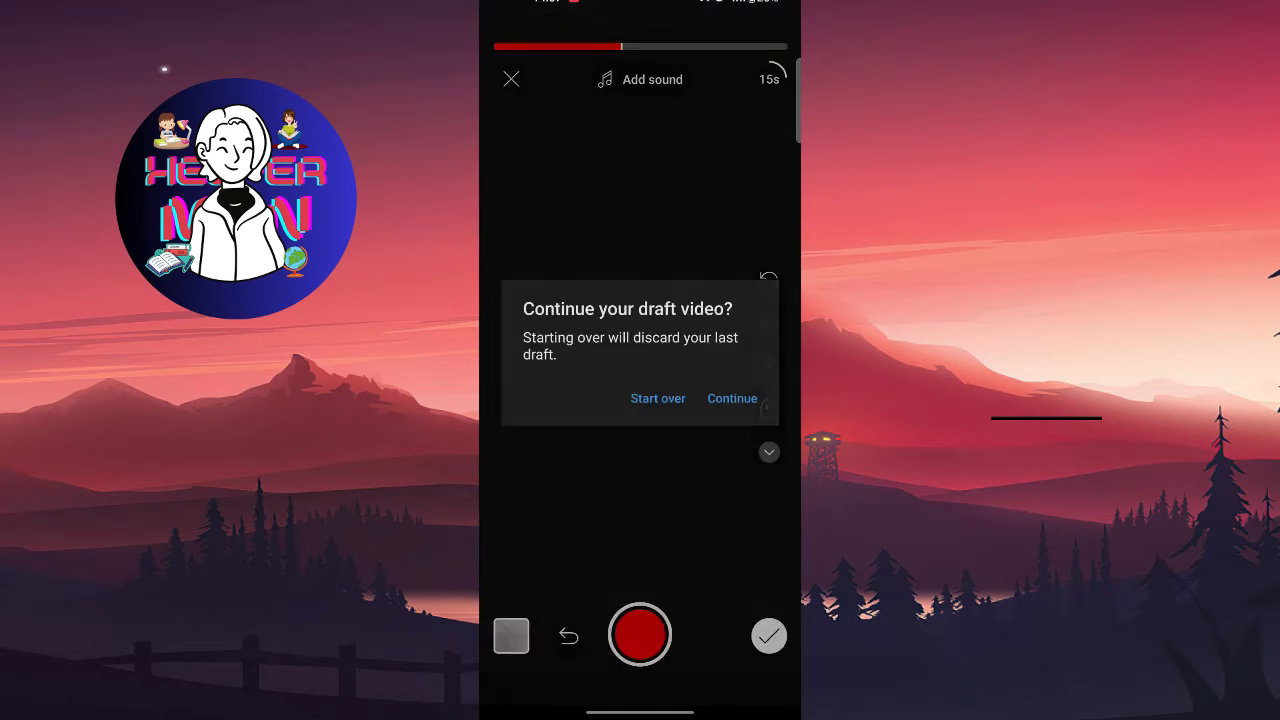
Continue the earlier draft Short instead of starting over.
click(732, 398)
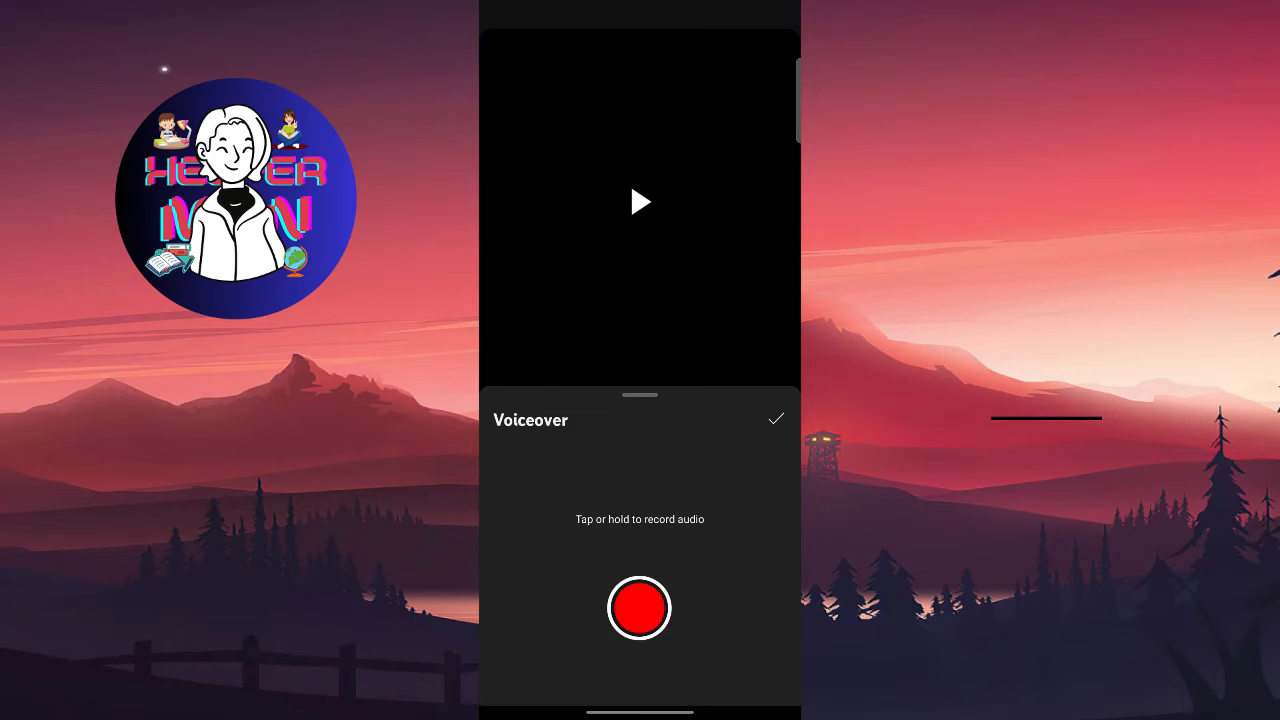
Record and confirm the voiceover over the Jingle Bell Rock Short, then proceed to Add details.
click(776, 418)
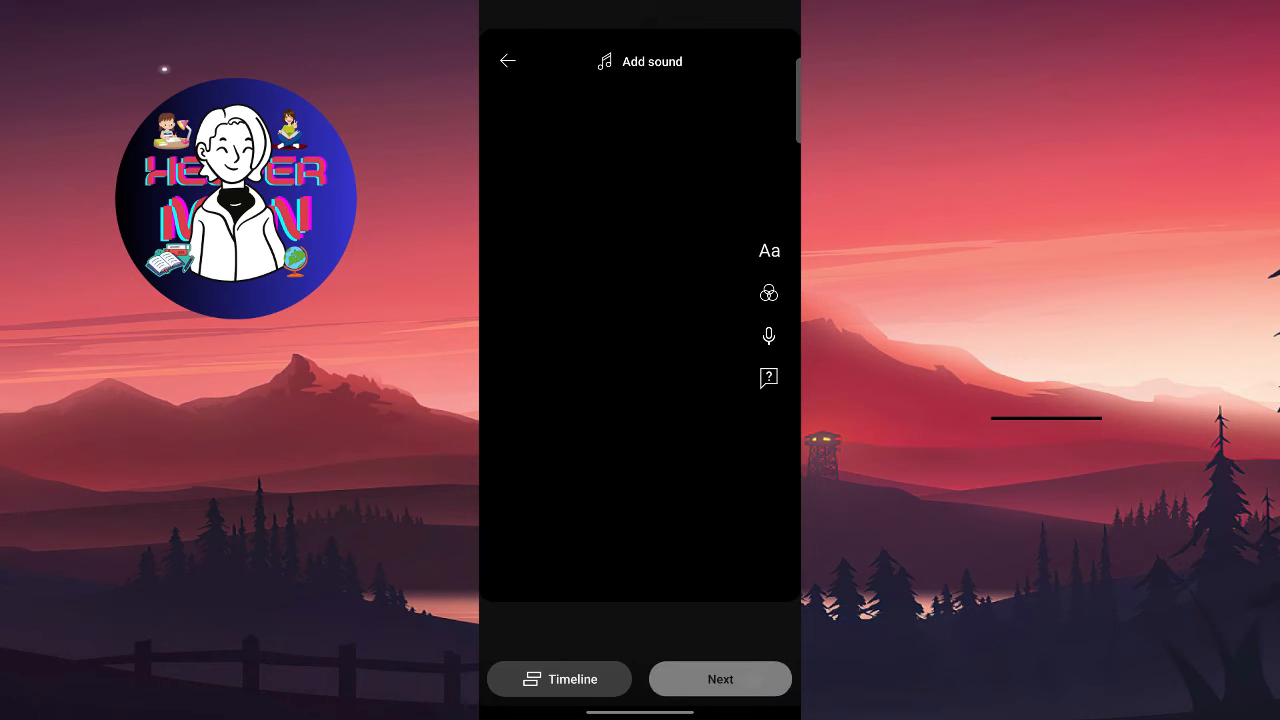
click(639, 61)
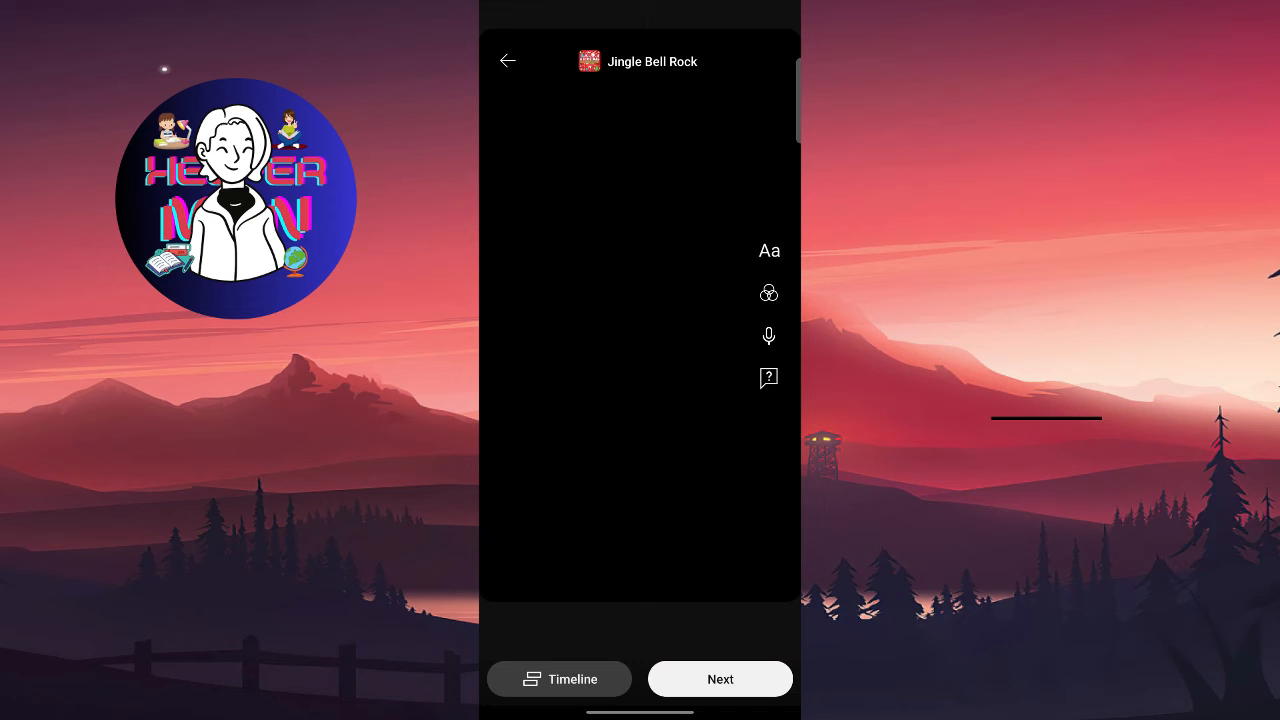
click(720, 679)
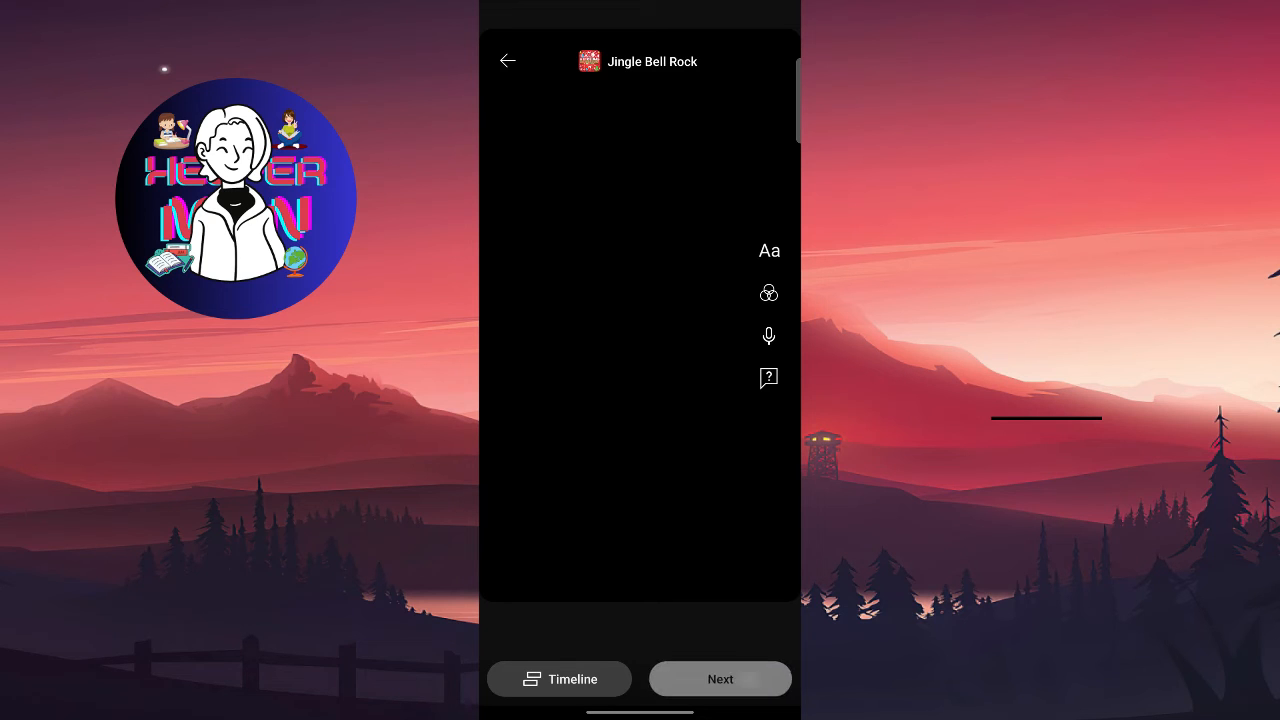
click(720, 679)
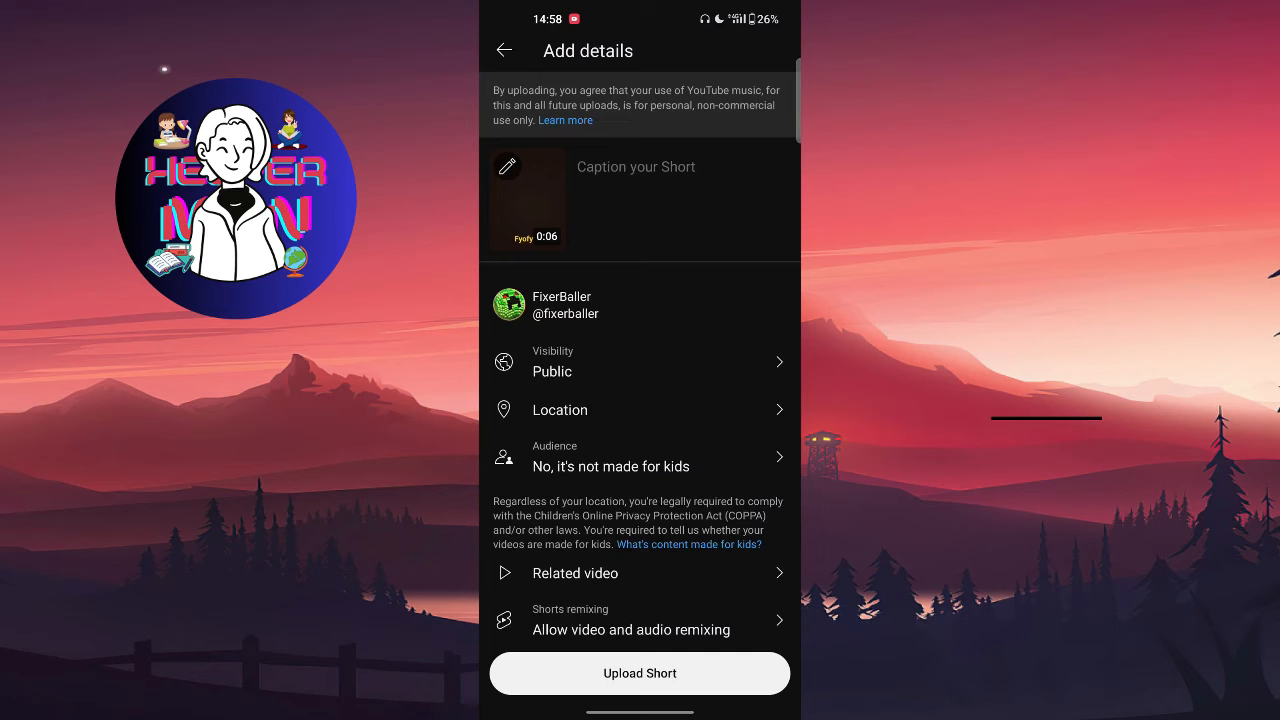
scroll(up, 3)
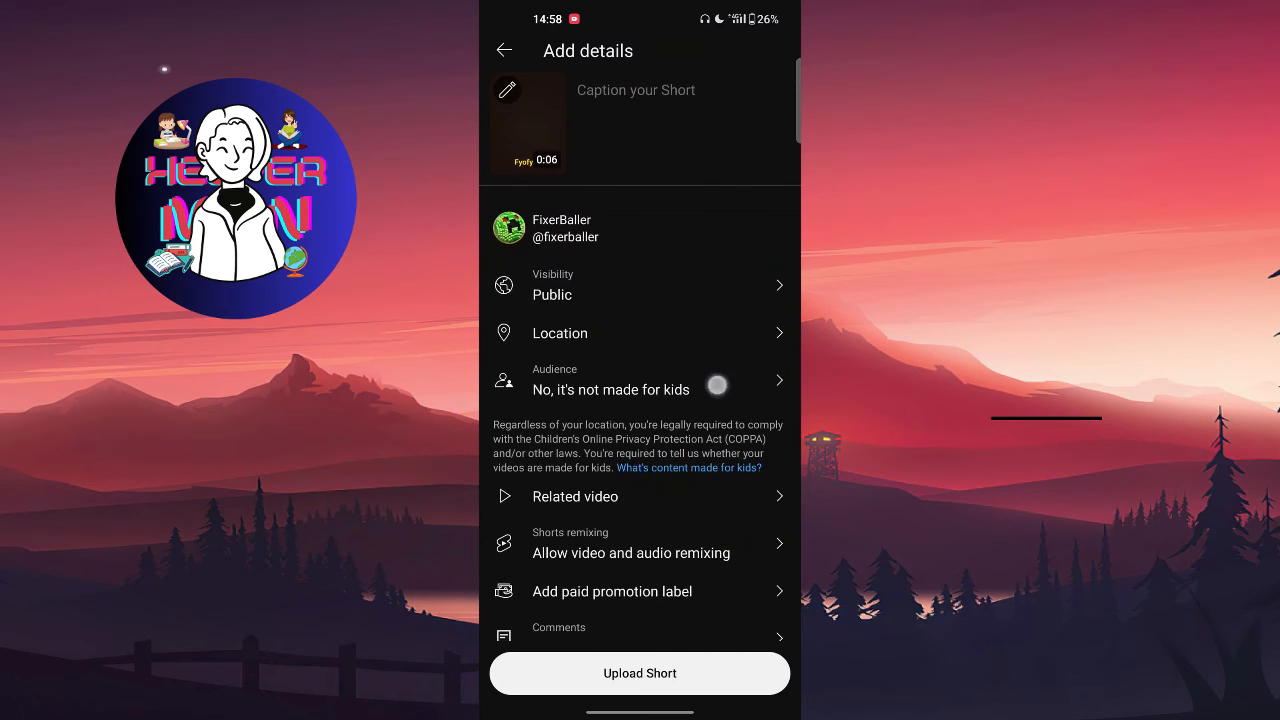
scroll(up, 3)
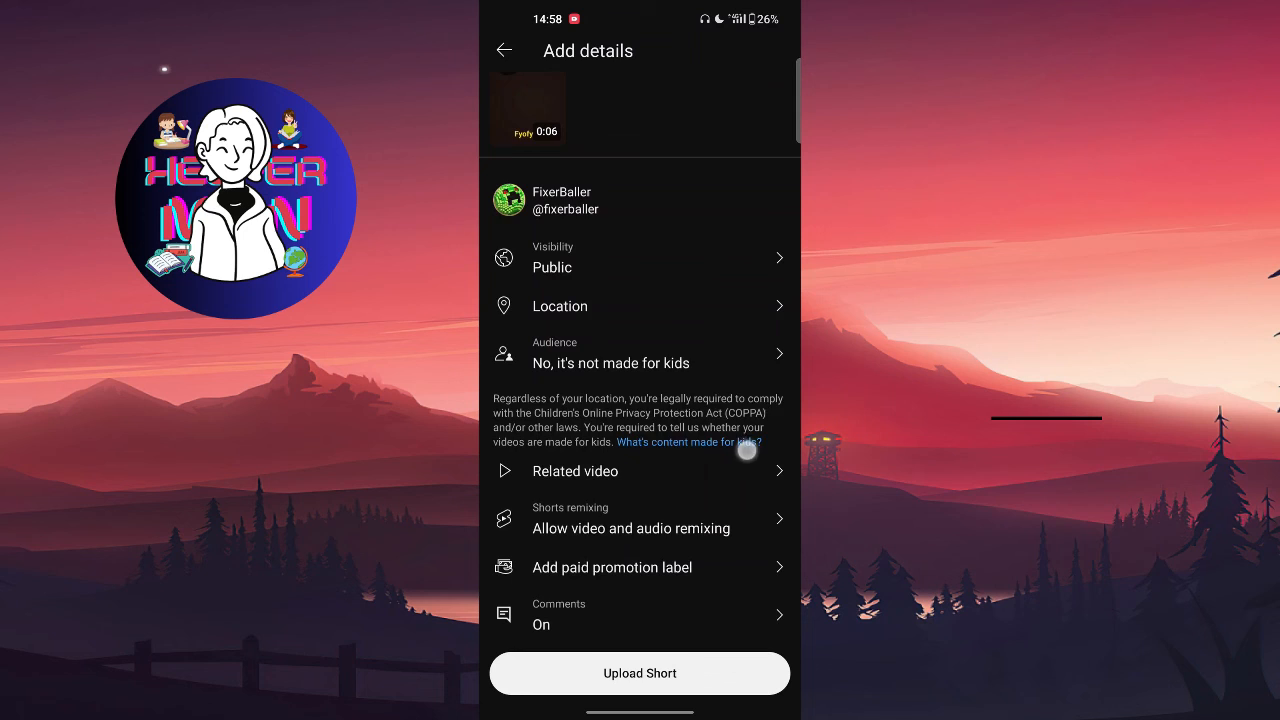